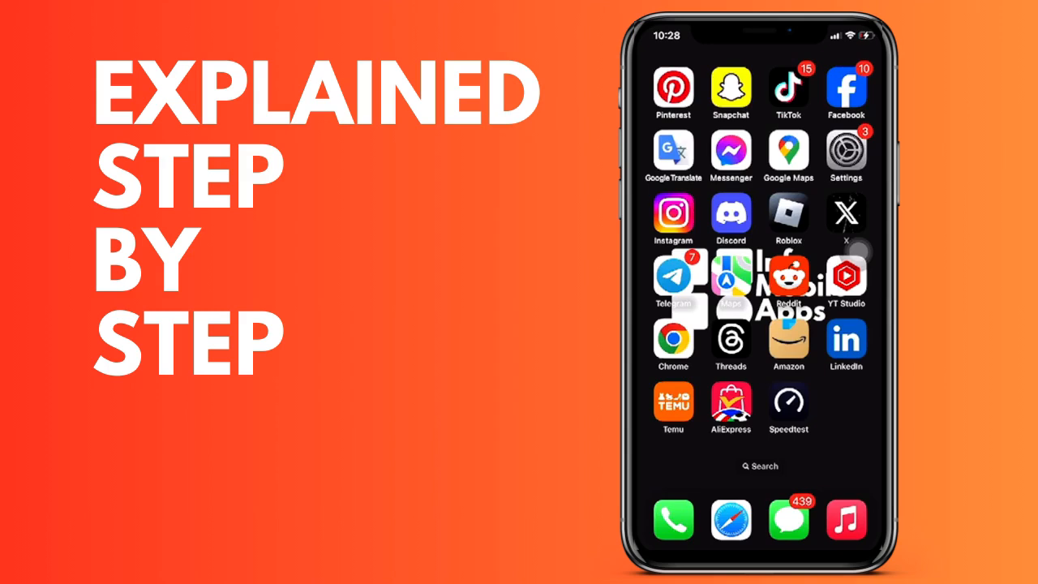
Launch Messenger from the home screen to reach its main menu
left_click(729, 149)
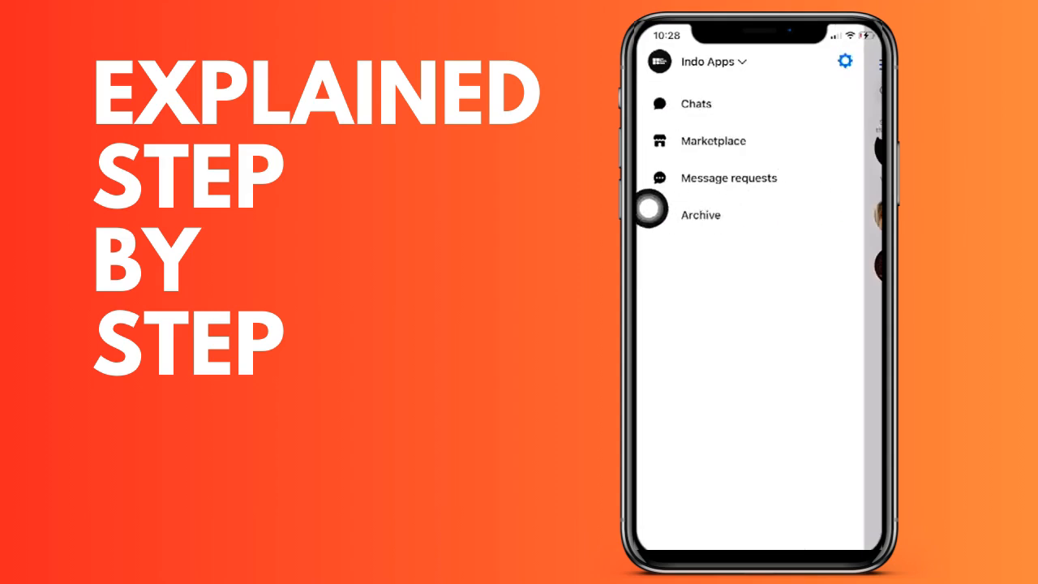
mouse_move(859, 230)
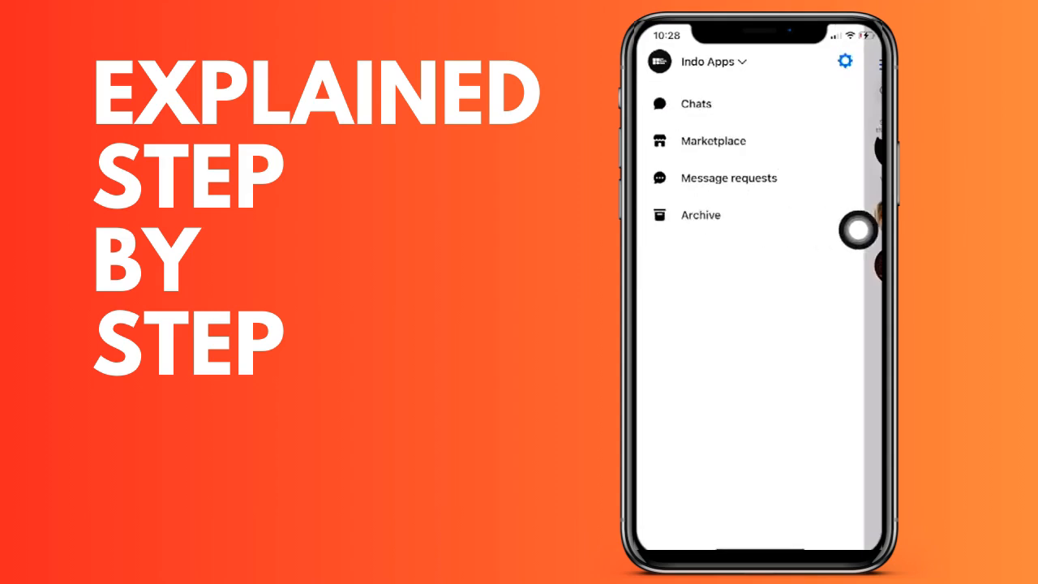
Check Message requests, finding the Spam list empty, and return to the side menu
left_click(728, 176)
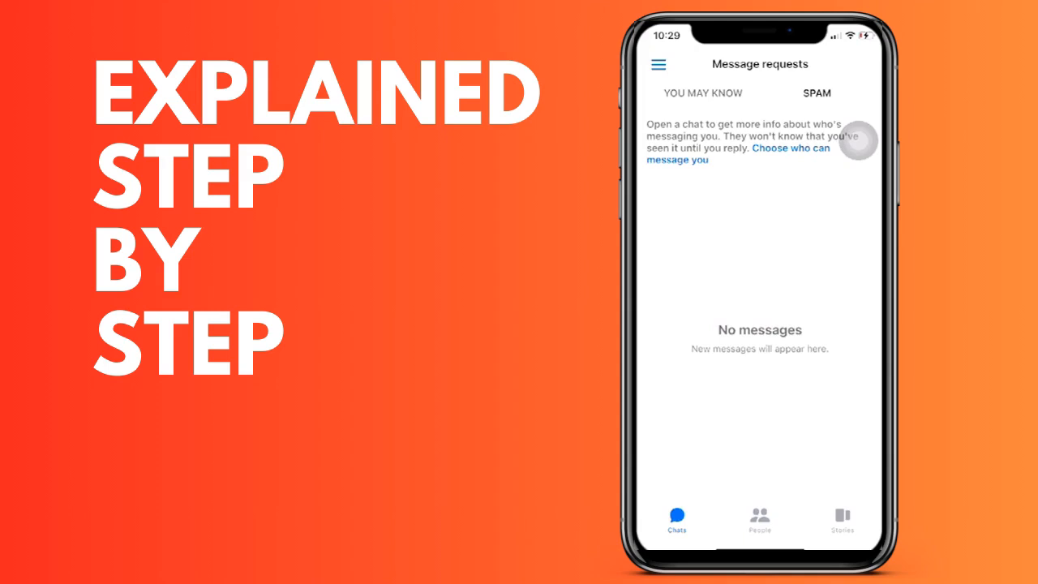
left_click(659, 62)
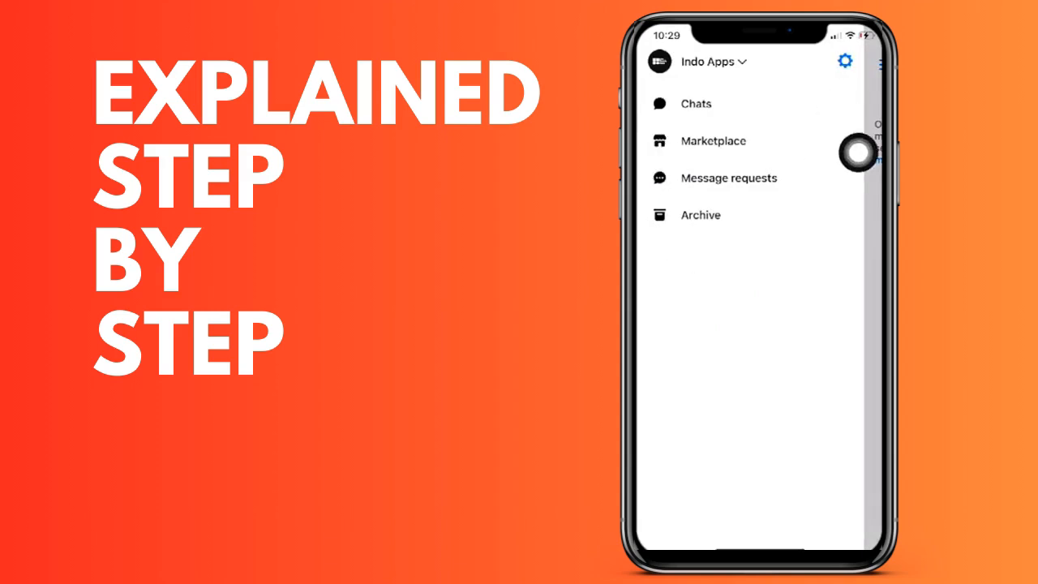
Open Messenger Settings from the gear icon in the side menu
left_click(845, 61)
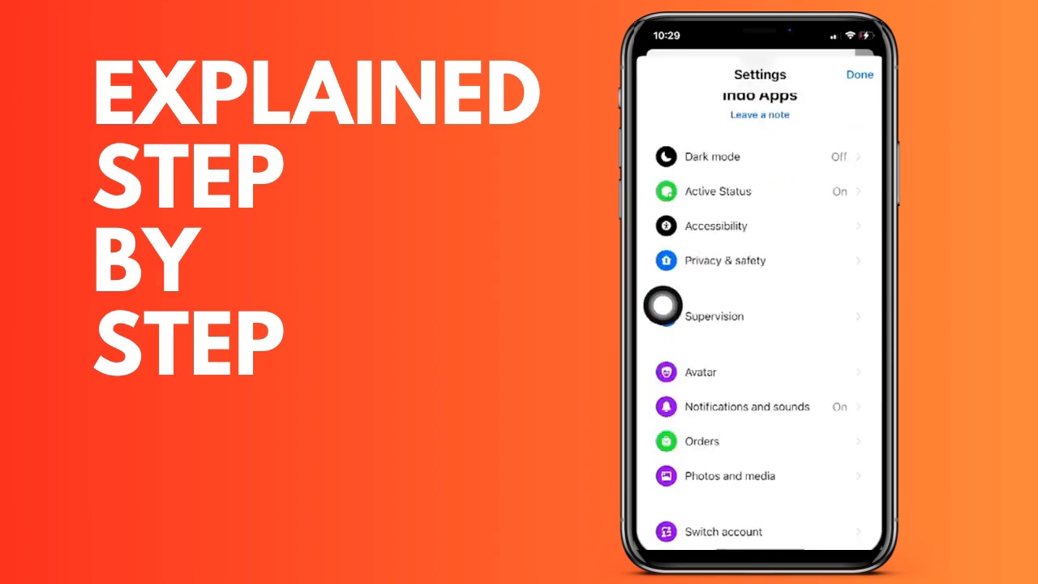
Reach Message delivery under Privacy & safety > Who can reach you
left_click(723, 259)
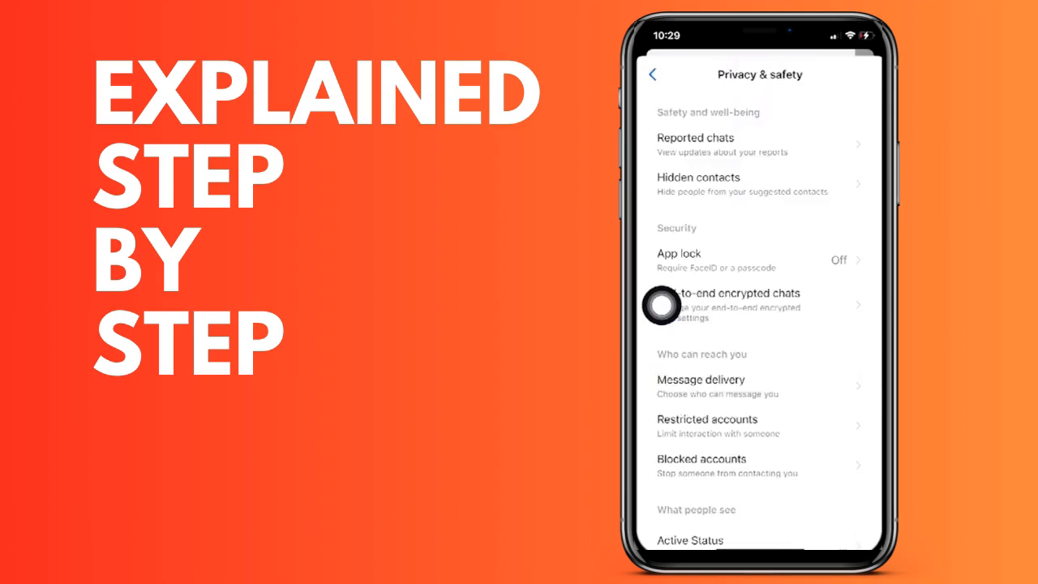
scroll("down", 3)
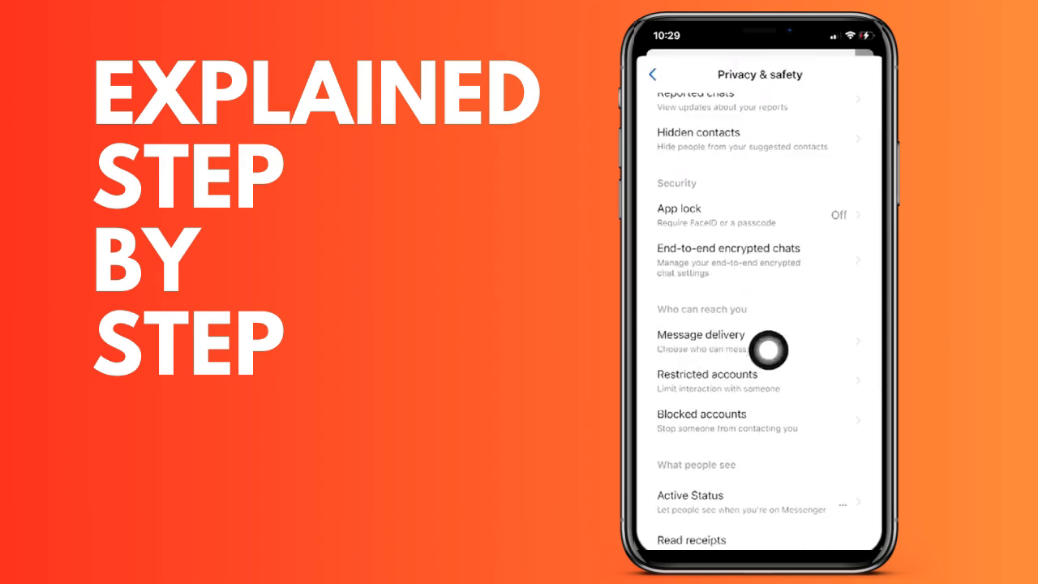
left_click(700, 334)
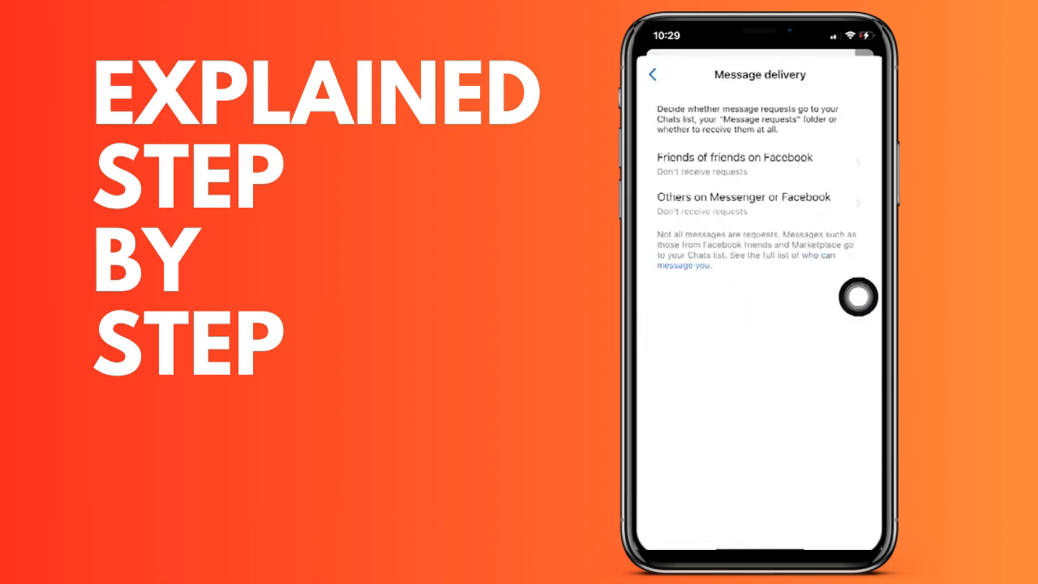